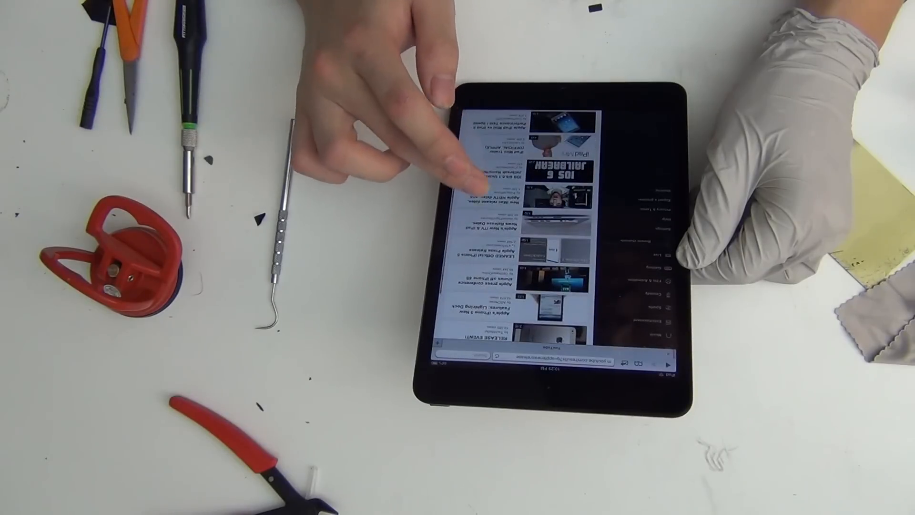
Scroll the Apple news YouTube results to the top and activate the search field's keyboard.
scroll(down, 3)
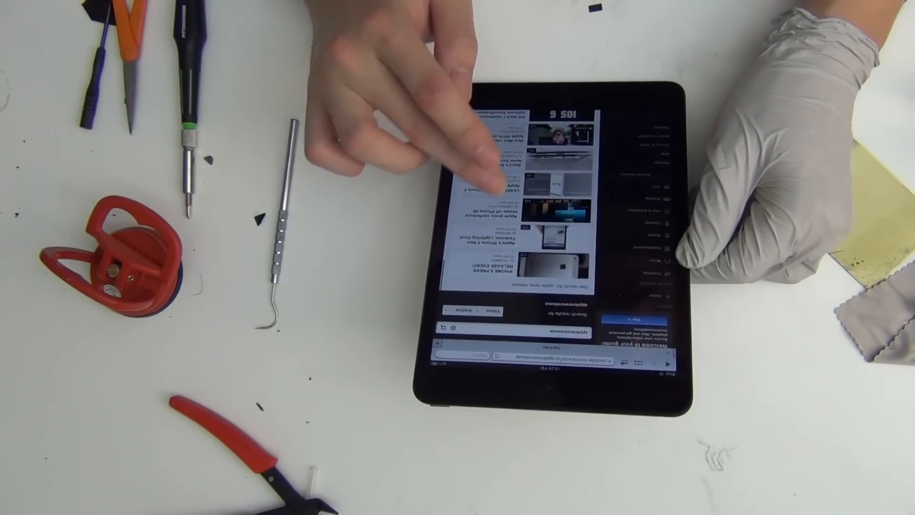
click(514, 332)
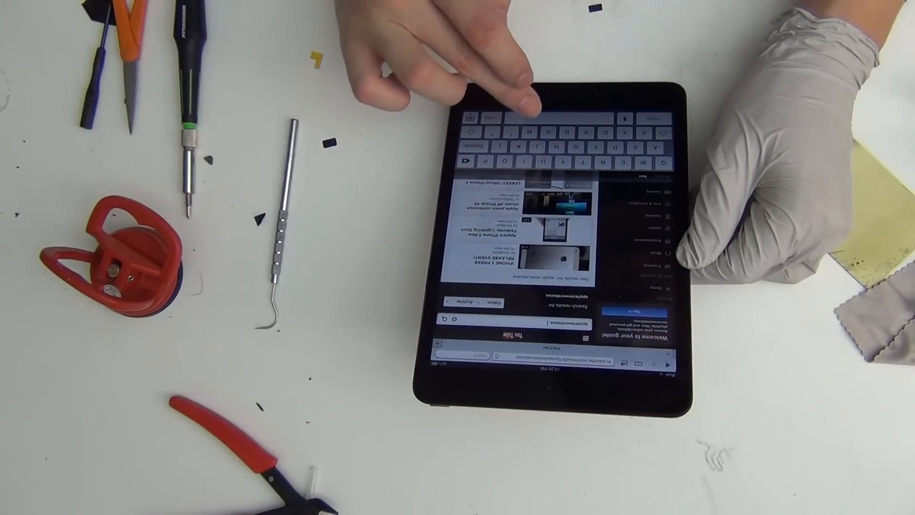